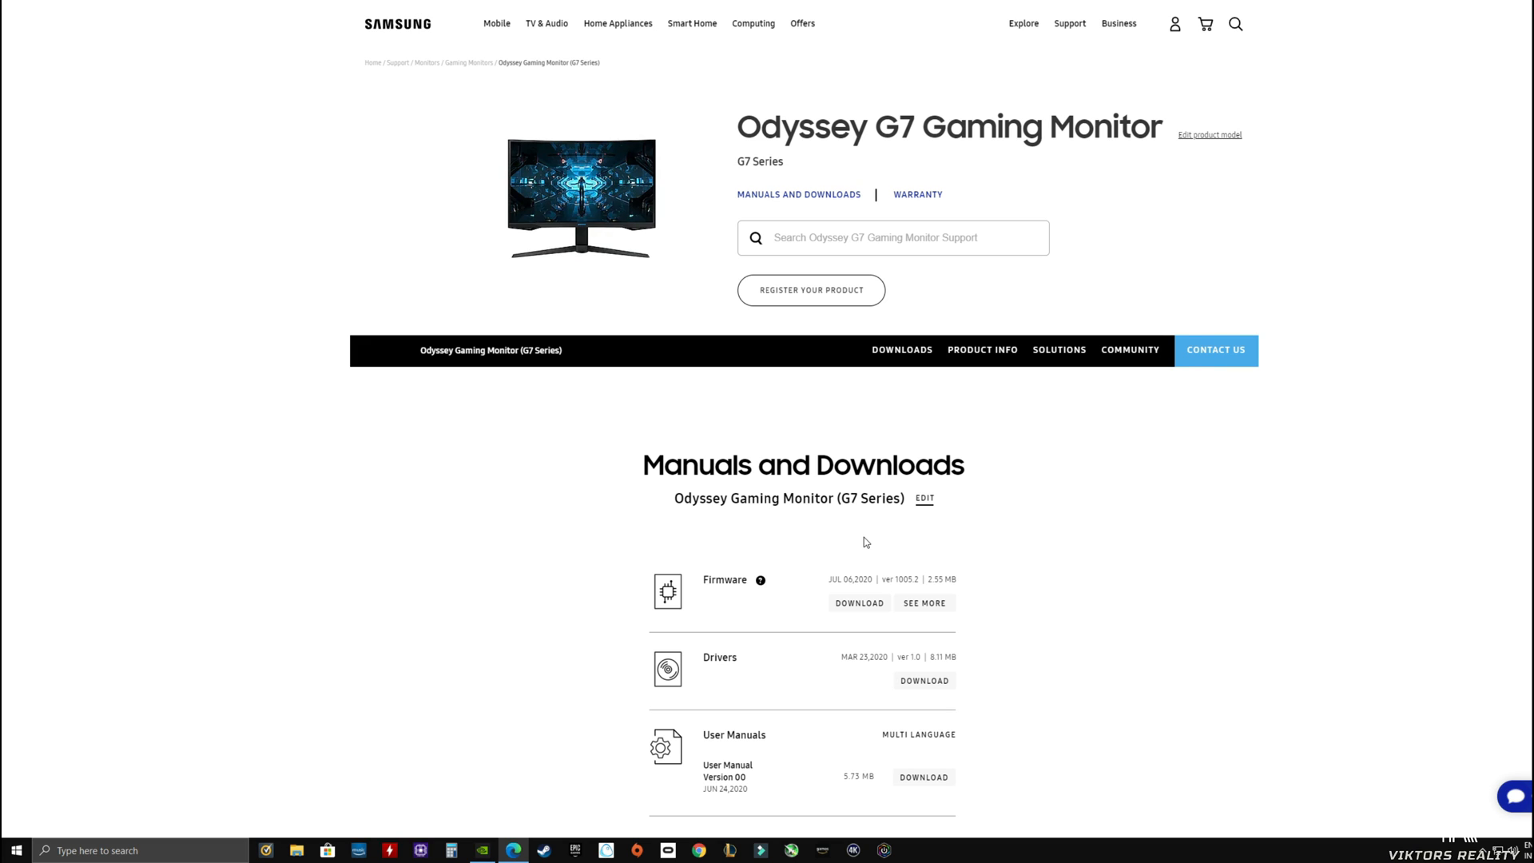
pyautogui.moveTo(760, 579)
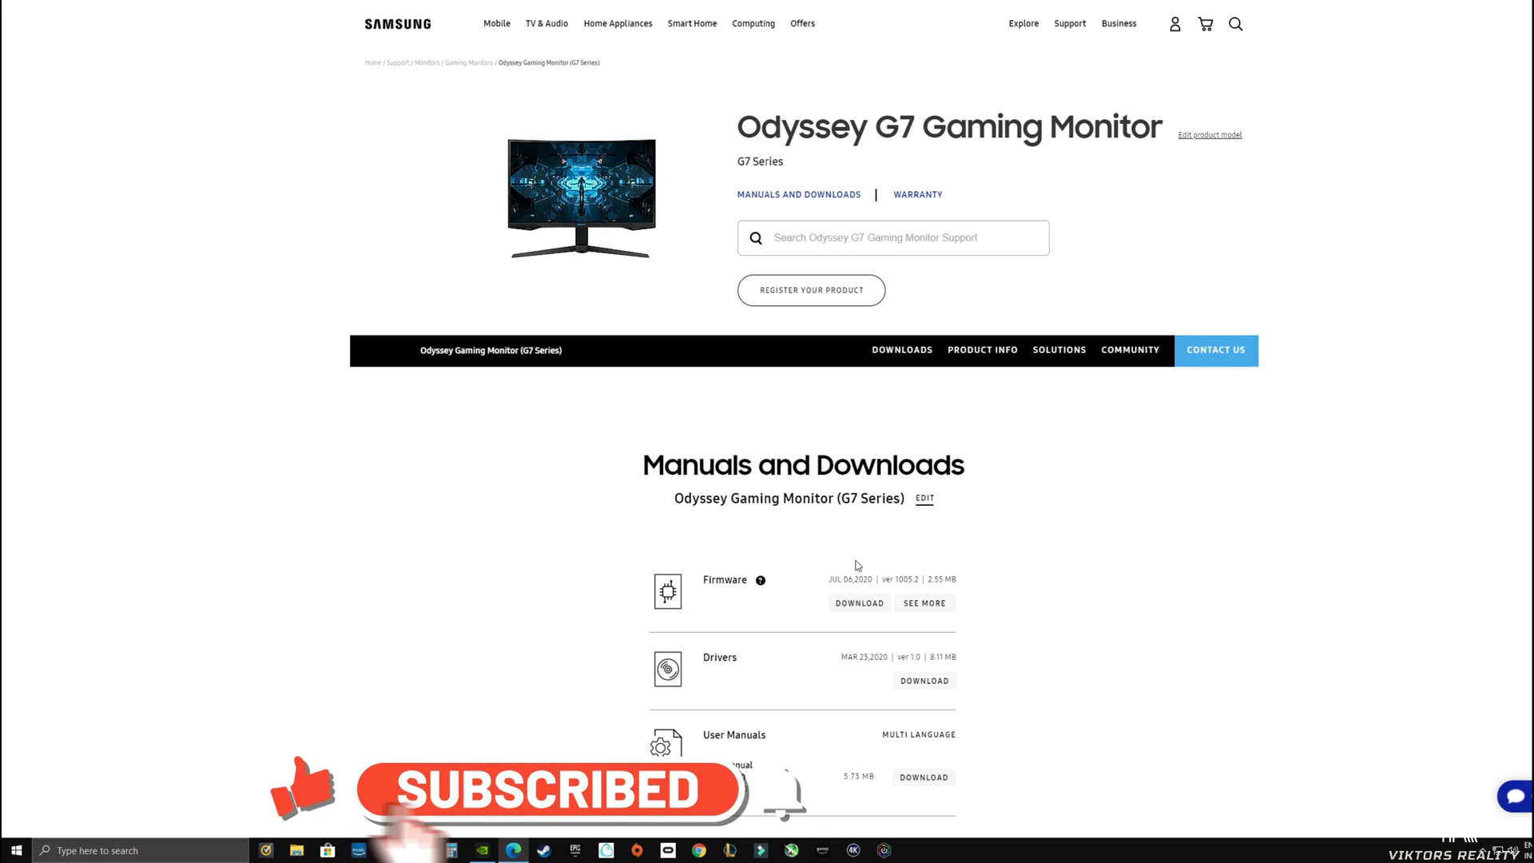
# Download the Firmware (ver 1005.2) file for the Odyssey G7 monitor.
pyautogui.click(858, 603)
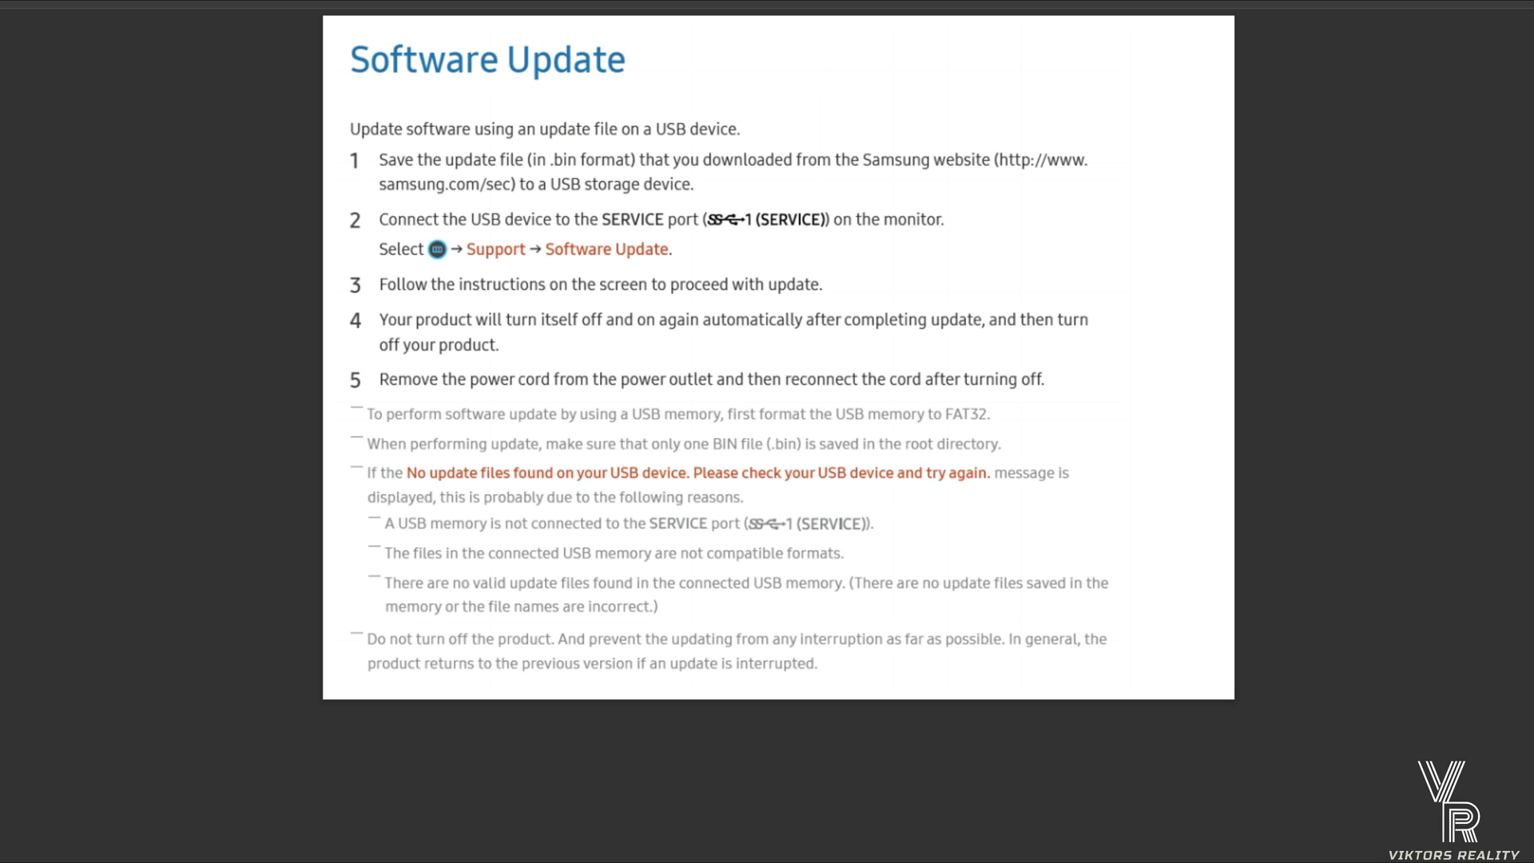
# Bring up the USB drive's context options in File Explorer's navigation pane.
pyautogui.rightClick(29, 427)
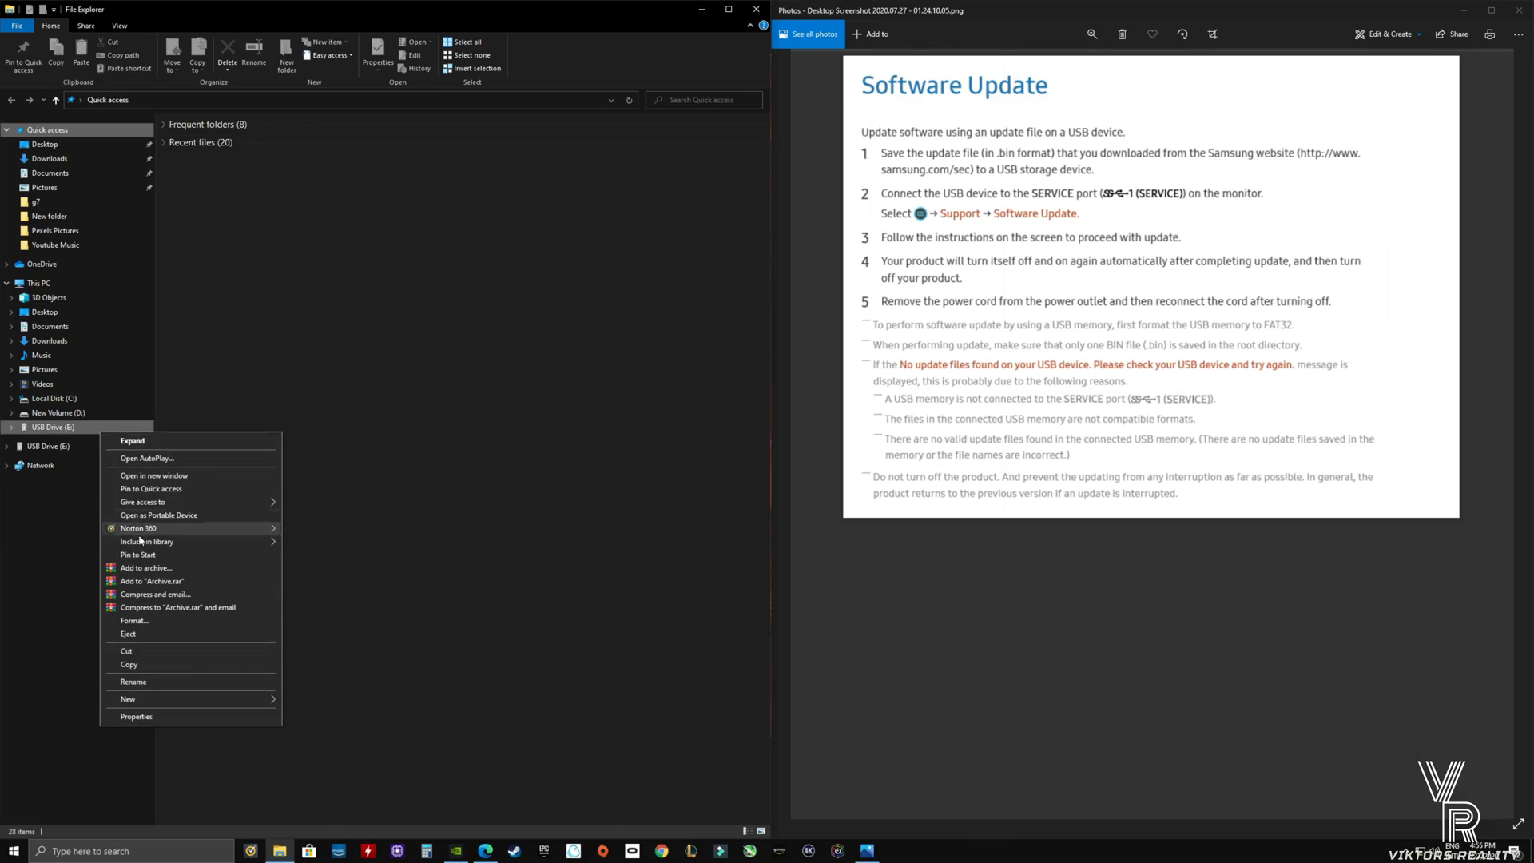
pyautogui.moveTo(134, 620)
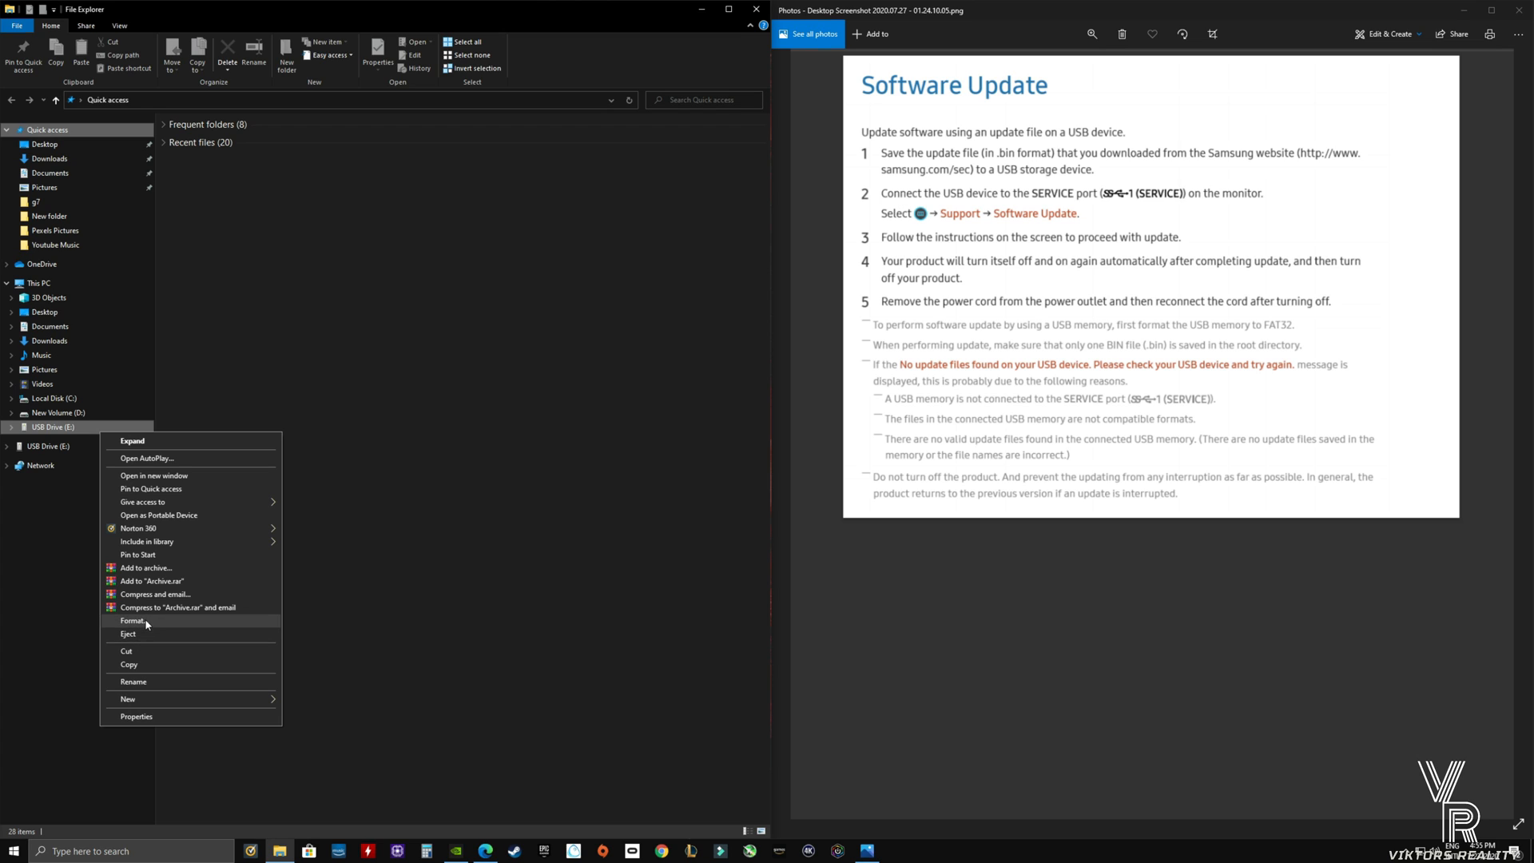
# Format USB Drive (E:) as FAT32 so it shows as an empty SAMSUNG USB.
pyautogui.click(133, 620)
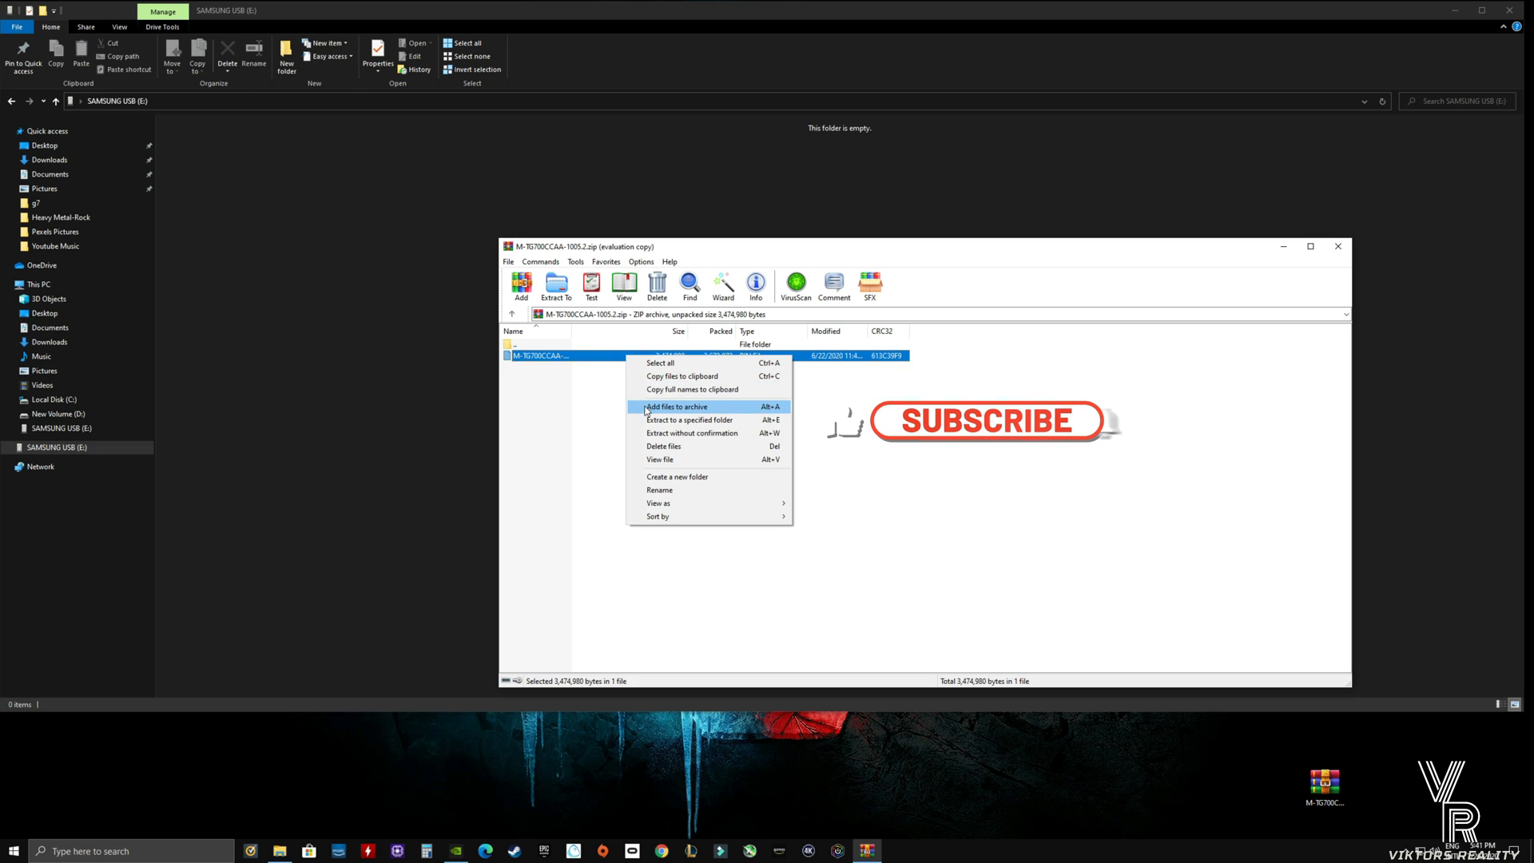
# Extract the firmware BIN file from the 1005.2 zip onto SAMSUNG USB (E:).
pyautogui.click(690, 419)
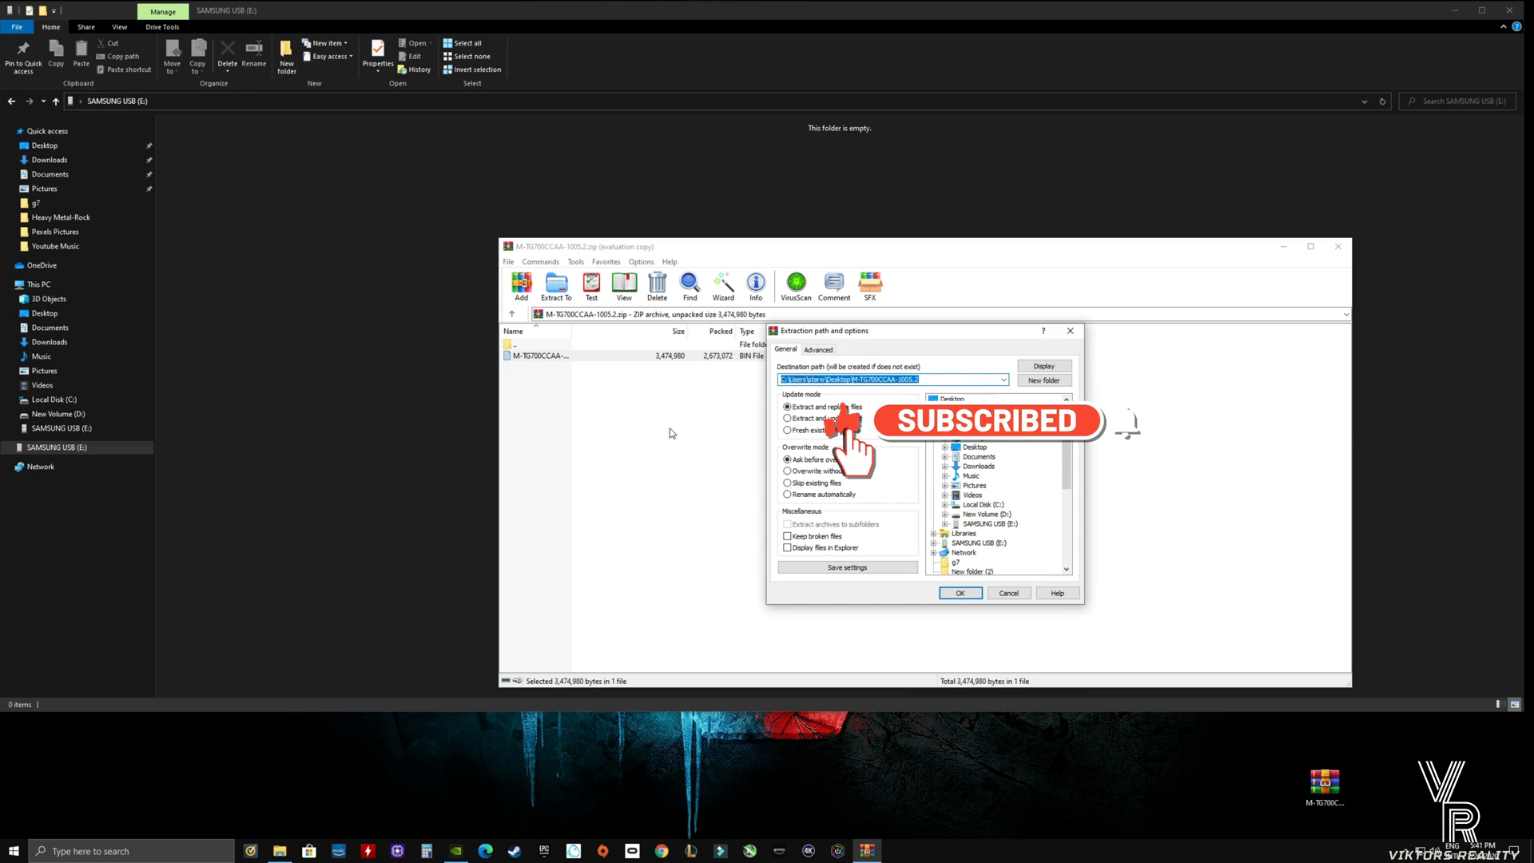
pyautogui.click(989, 523)
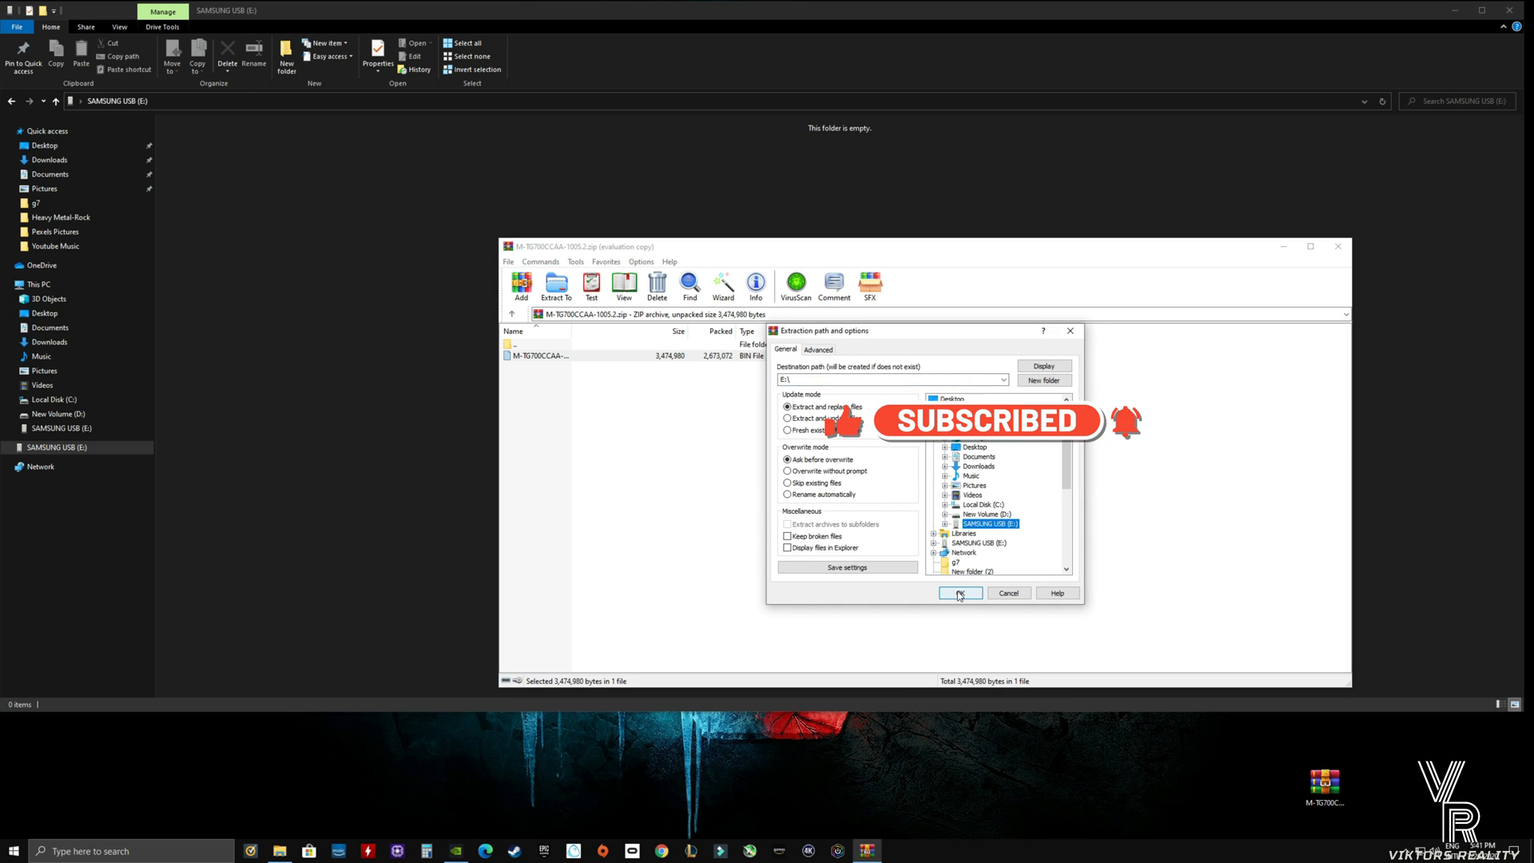
pyautogui.click(959, 593)
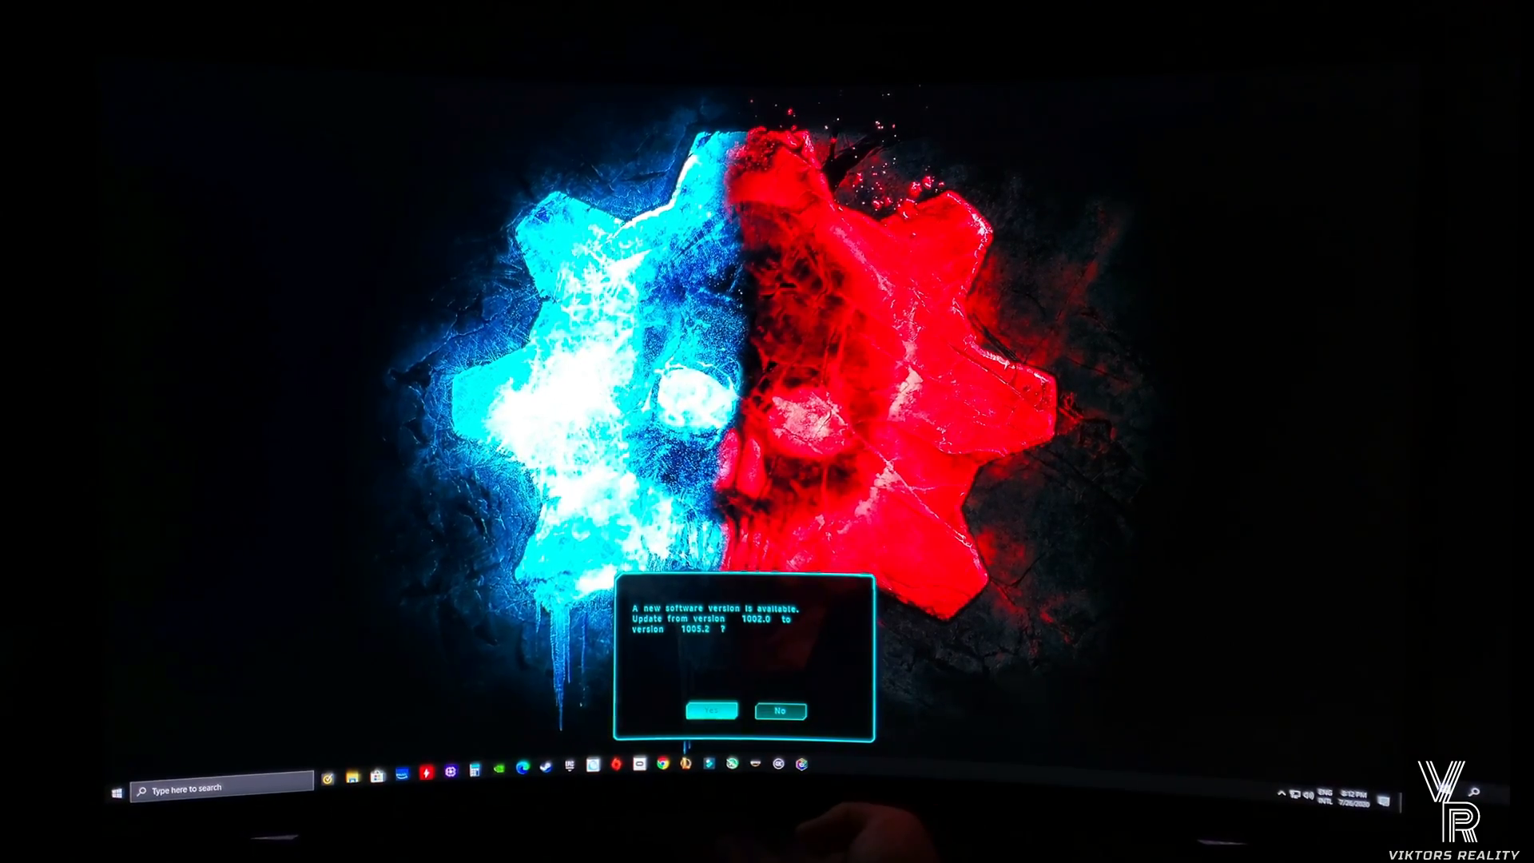
# Confirm Yes to update the monitor from 1002.0 to 1005.2 and let installation run.
pyautogui.click(710, 710)
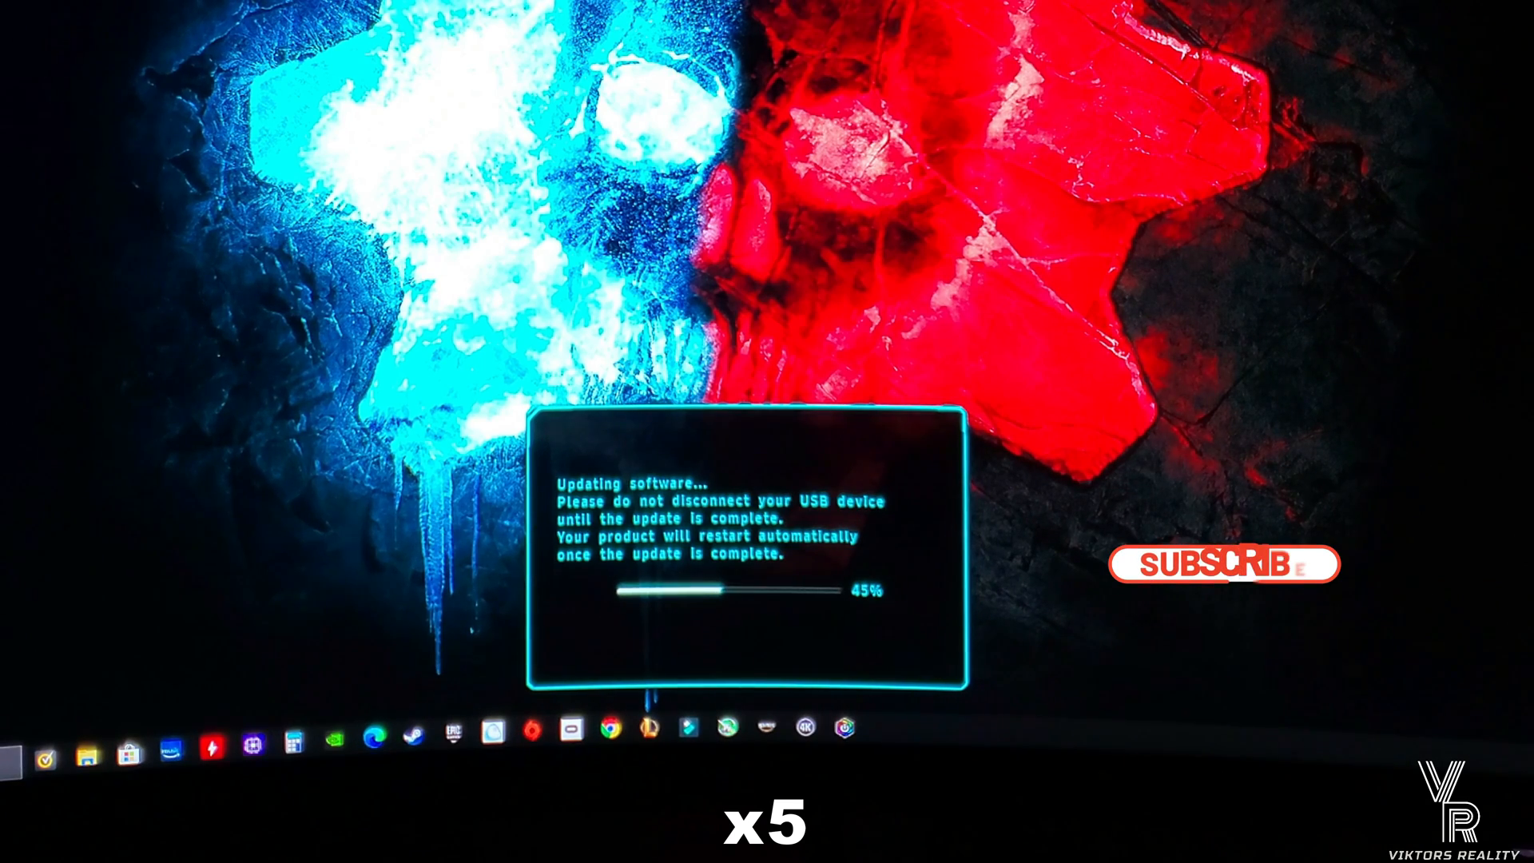
pyautogui.click(1223, 564)
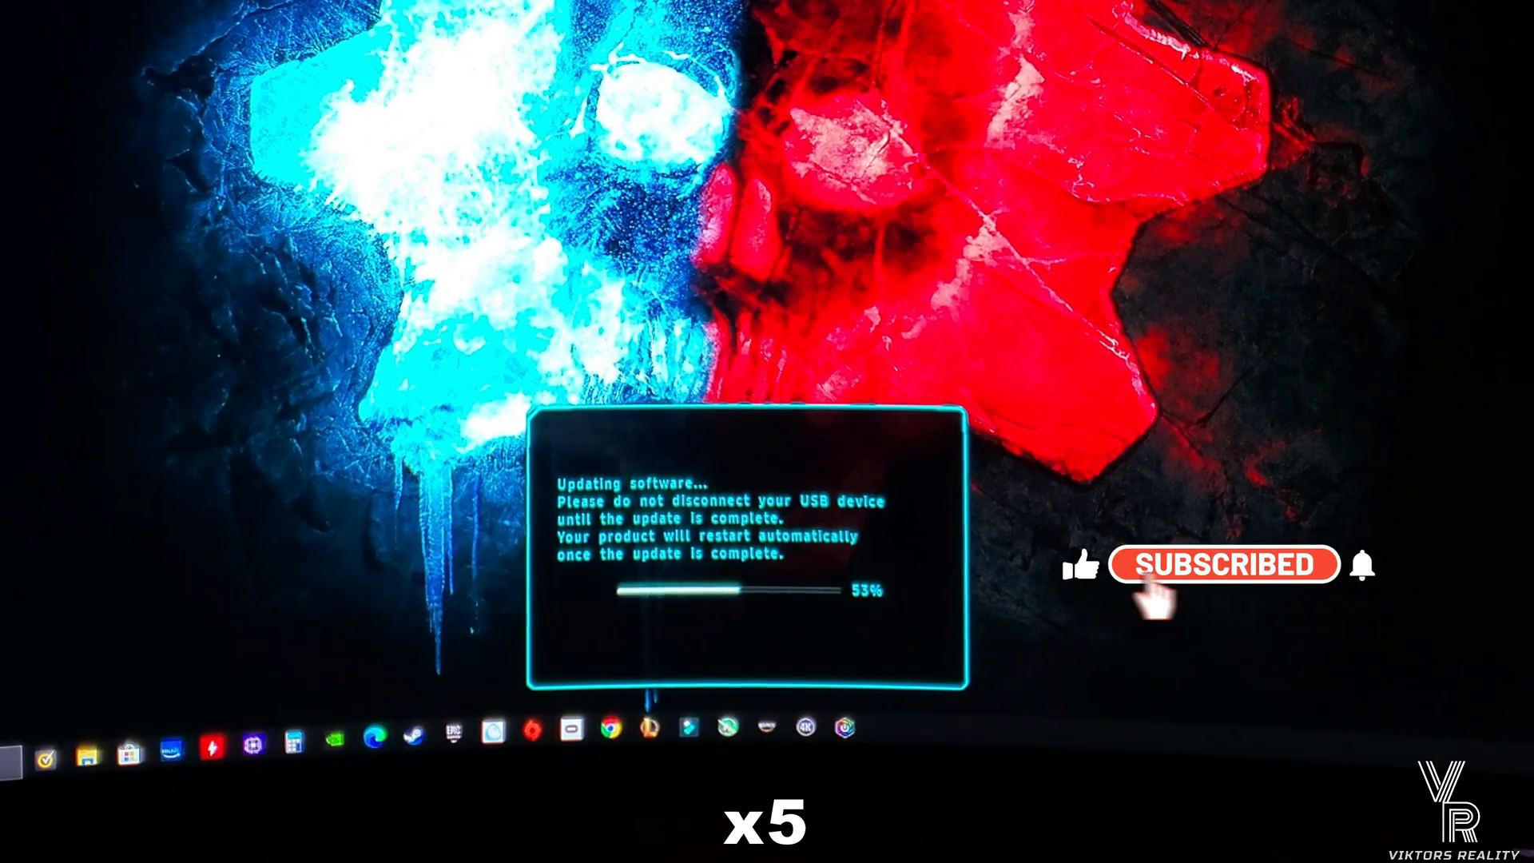